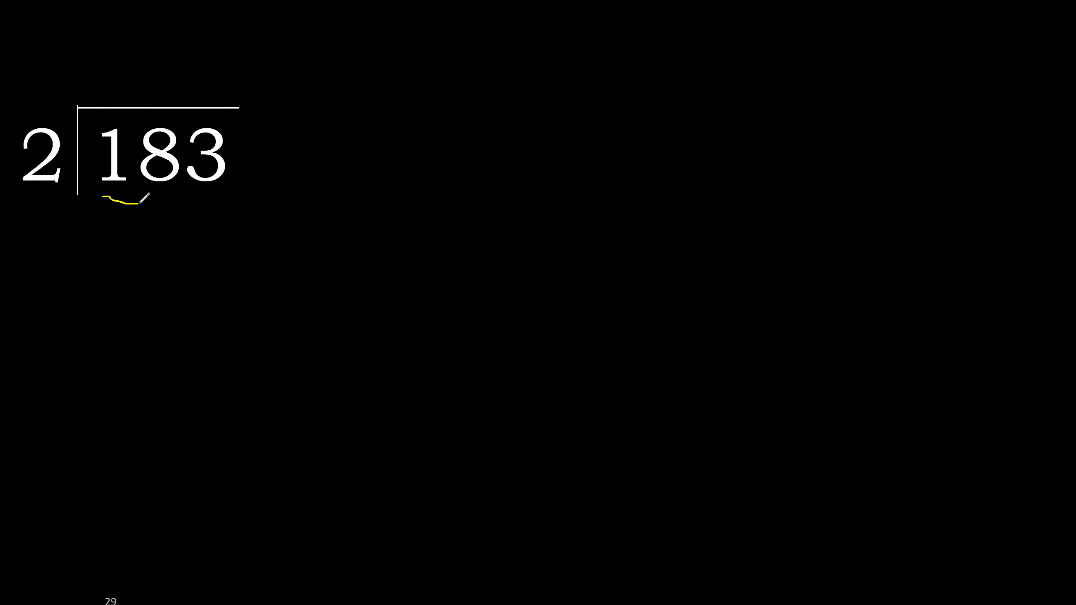
# Underline the 18 of 183 and draw the subtraction line beneath the written 18.
pyautogui.moveTo(106, 203); pyautogui.dragTo(175, 196)
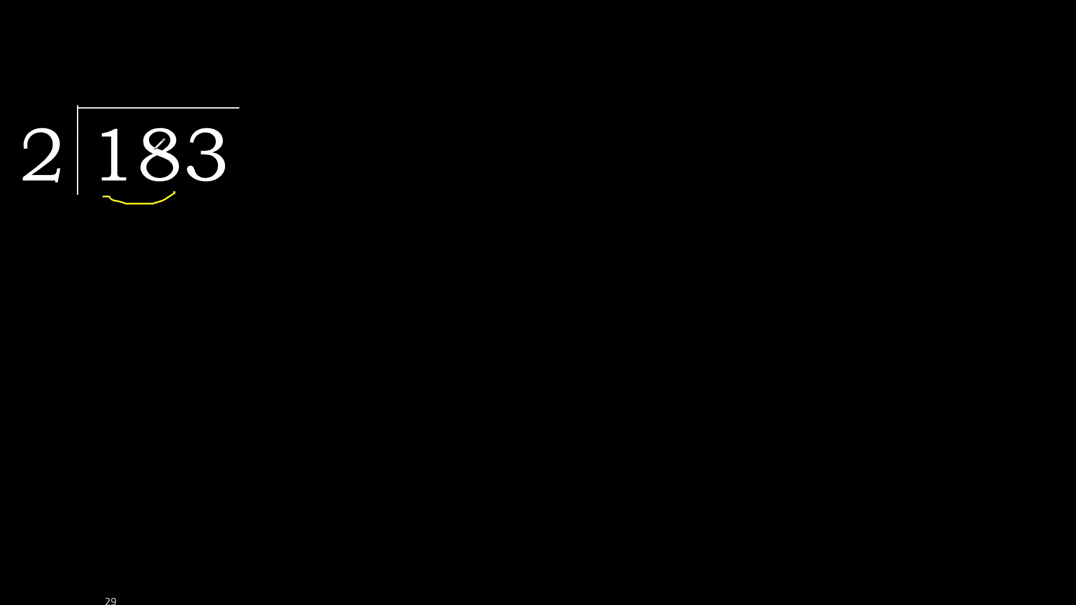
pyautogui.moveTo(65, 147); pyautogui.dragTo(134, 82)
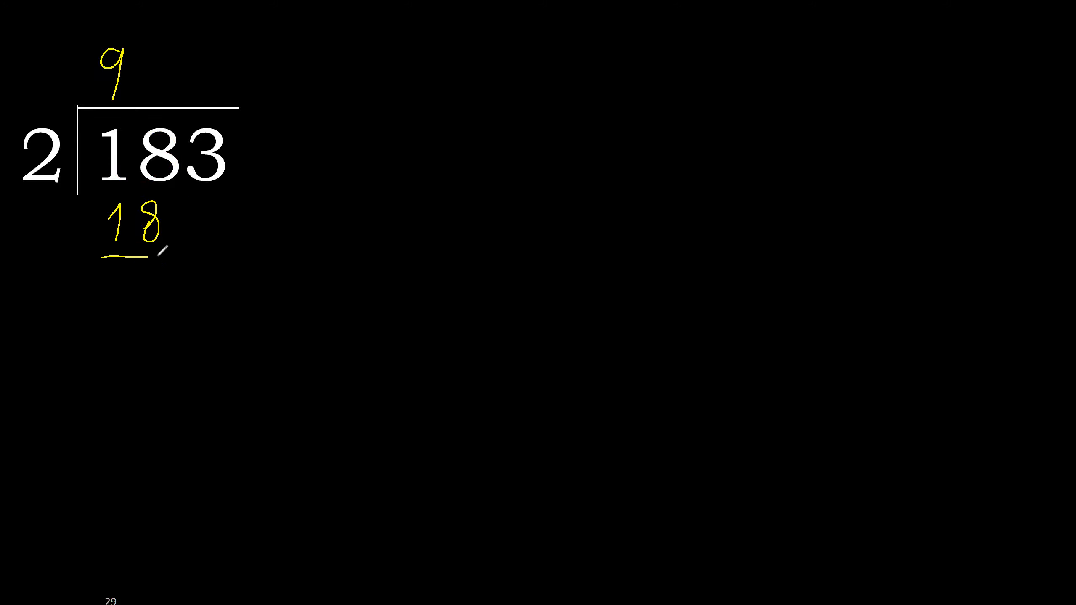
pyautogui.moveTo(144, 258); pyautogui.dragTo(161, 250)
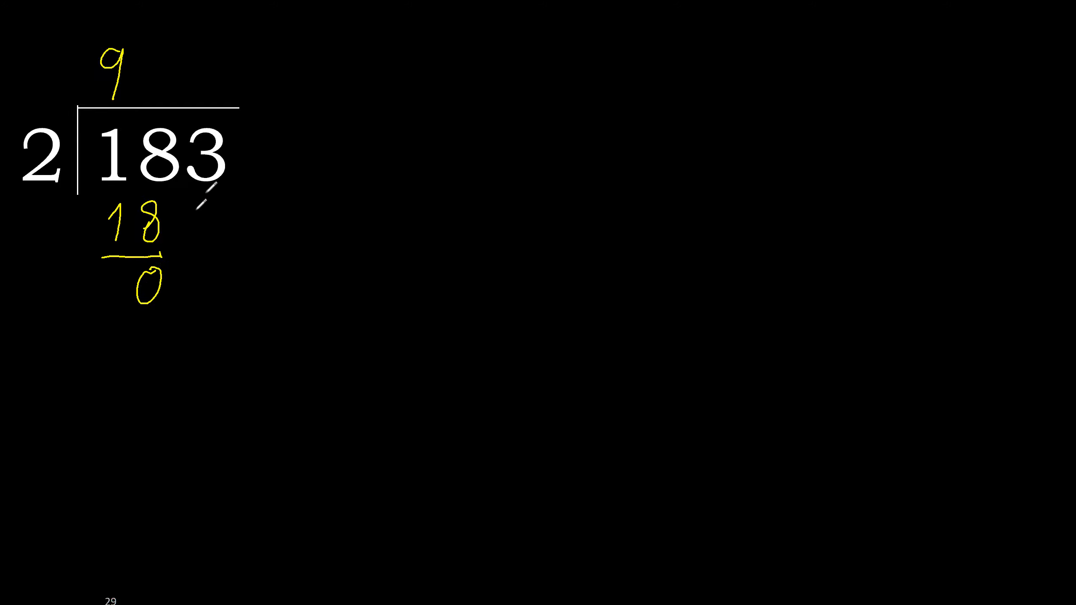
pyautogui.moveTo(195, 265)
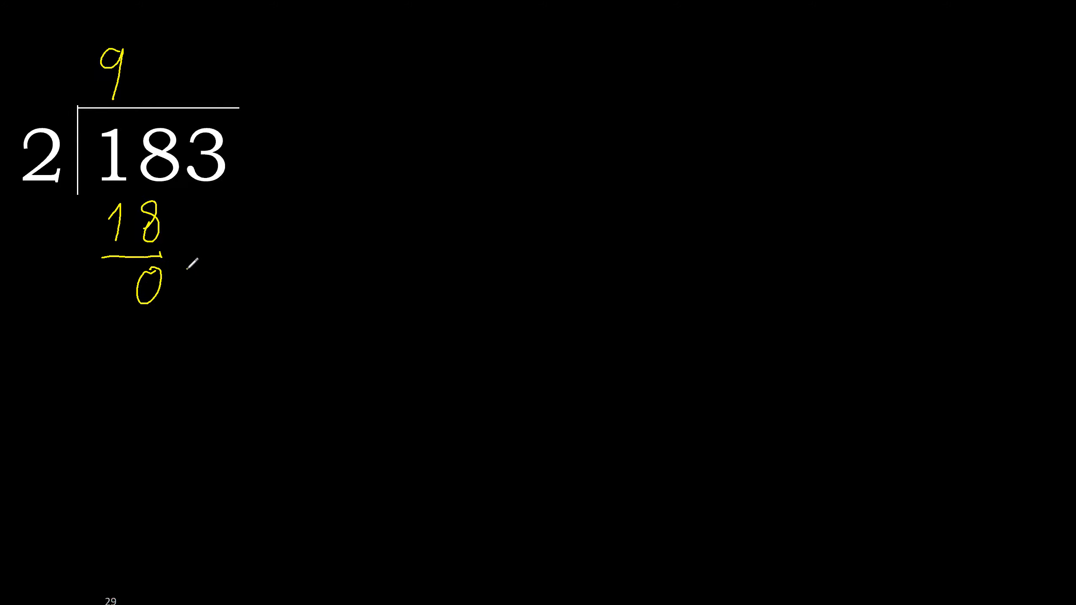
# Scribble out the 0 remainder and write 1 beside the 9 so the quotient reads 91.
pyautogui.moveTo(172, 267); pyautogui.dragTo(199, 289)
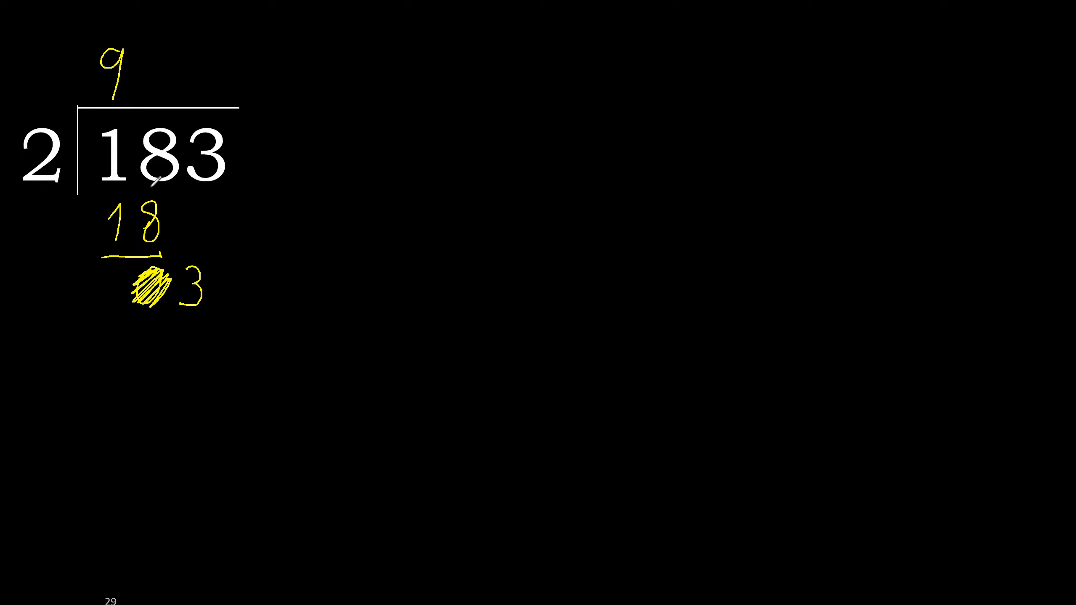
pyautogui.moveTo(61, 165); pyautogui.dragTo(158, 55)
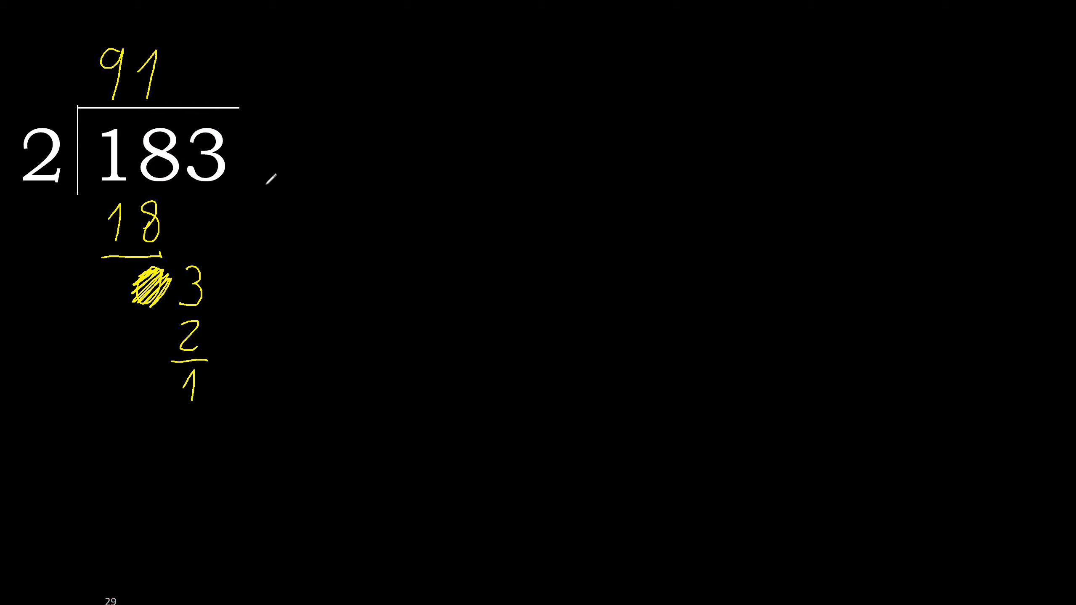
# Add a 0 after the 1 to make 10, draw the line under 10 and write remainder 0.
pyautogui.moveTo(267, 182); pyautogui.dragTo(223, 374)
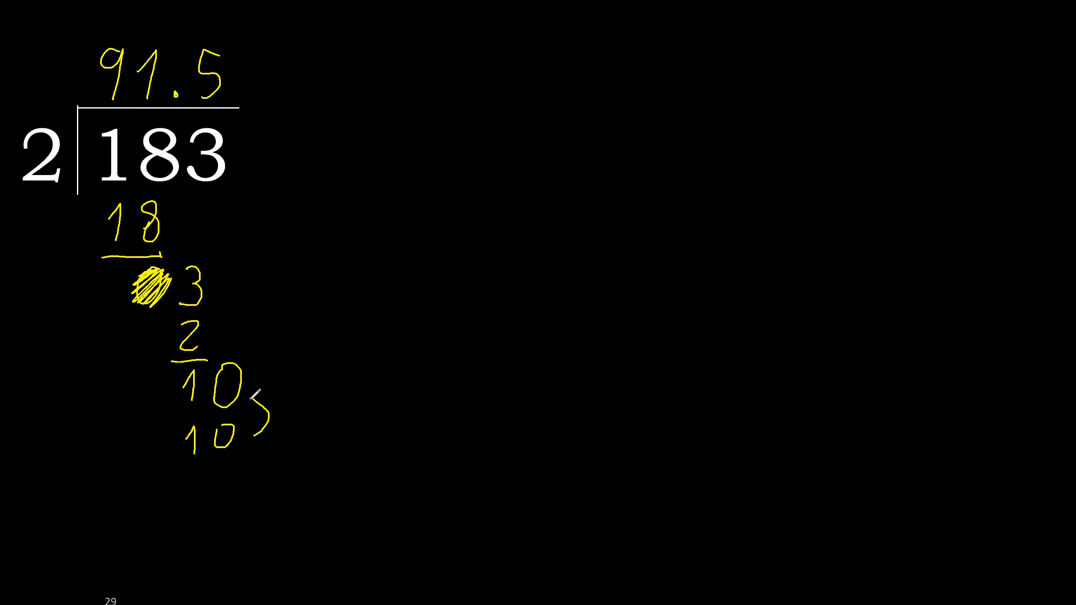
pyautogui.moveTo(175, 461); pyautogui.dragTo(236, 464)
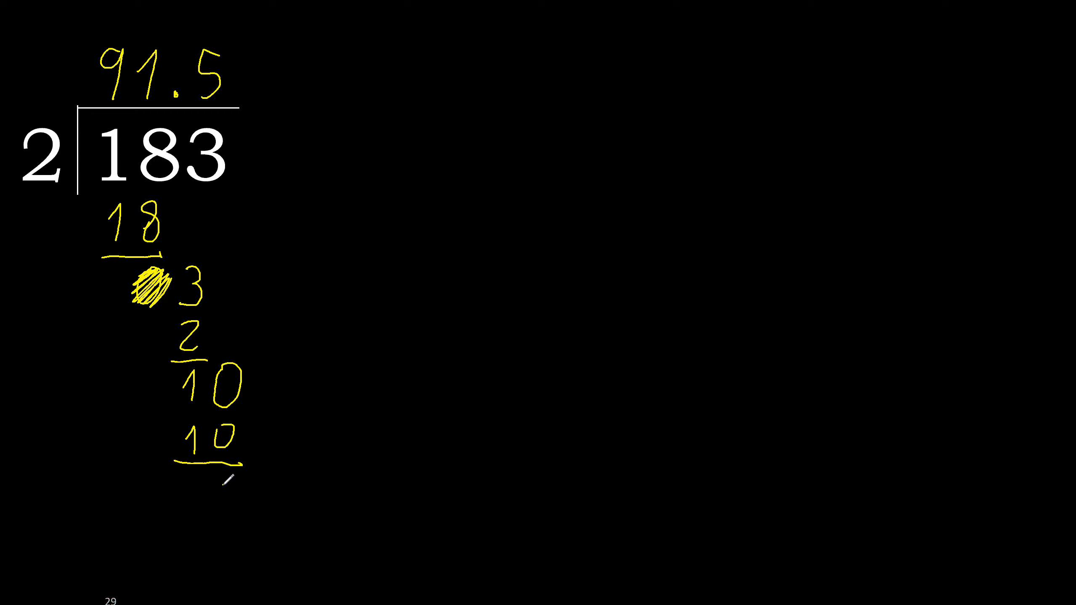
pyautogui.moveTo(219, 474); pyautogui.dragTo(233, 495)
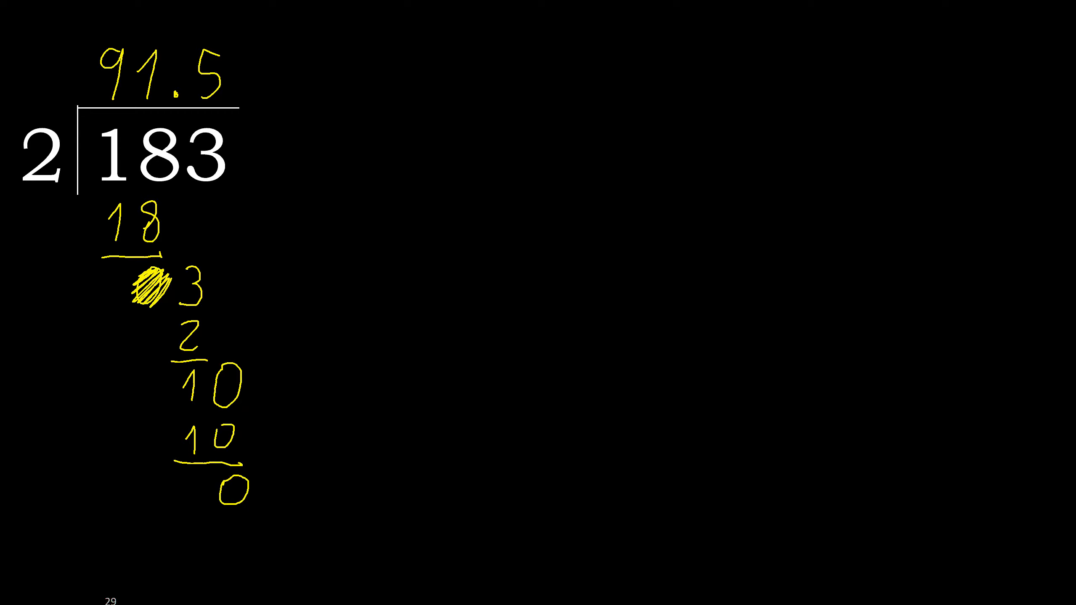